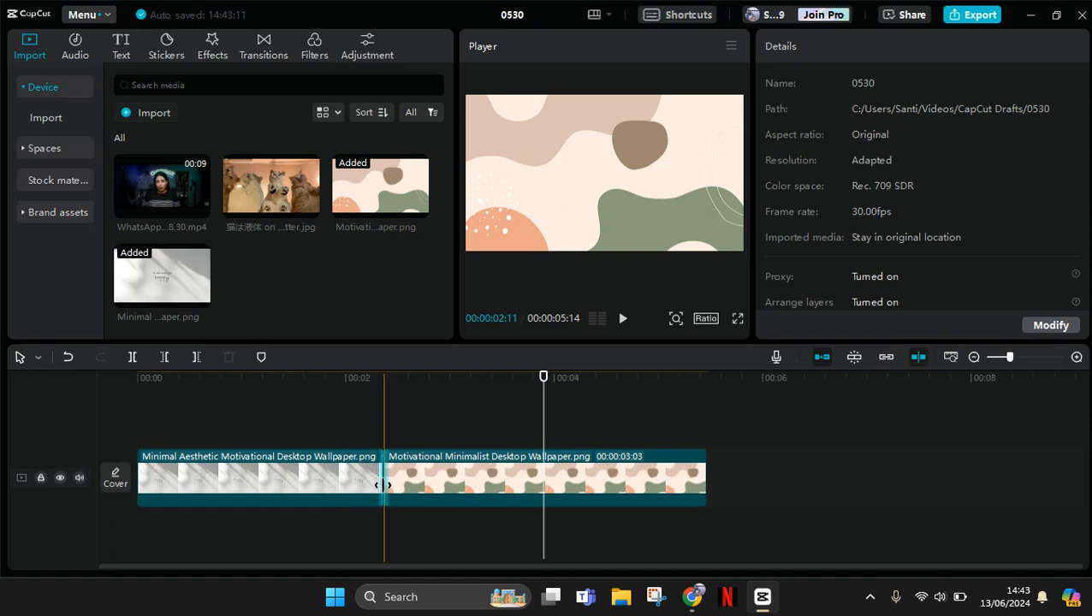
# Select the two wallpaper clips on the timeline for deletion
pyautogui.click(427, 377)
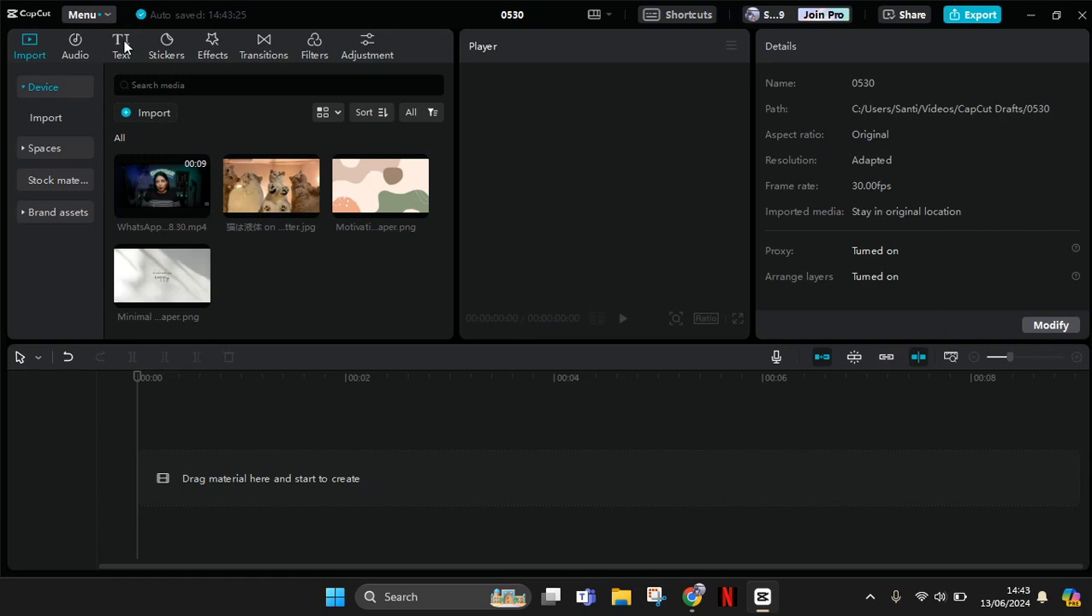
pyautogui.moveTo(81, 24)
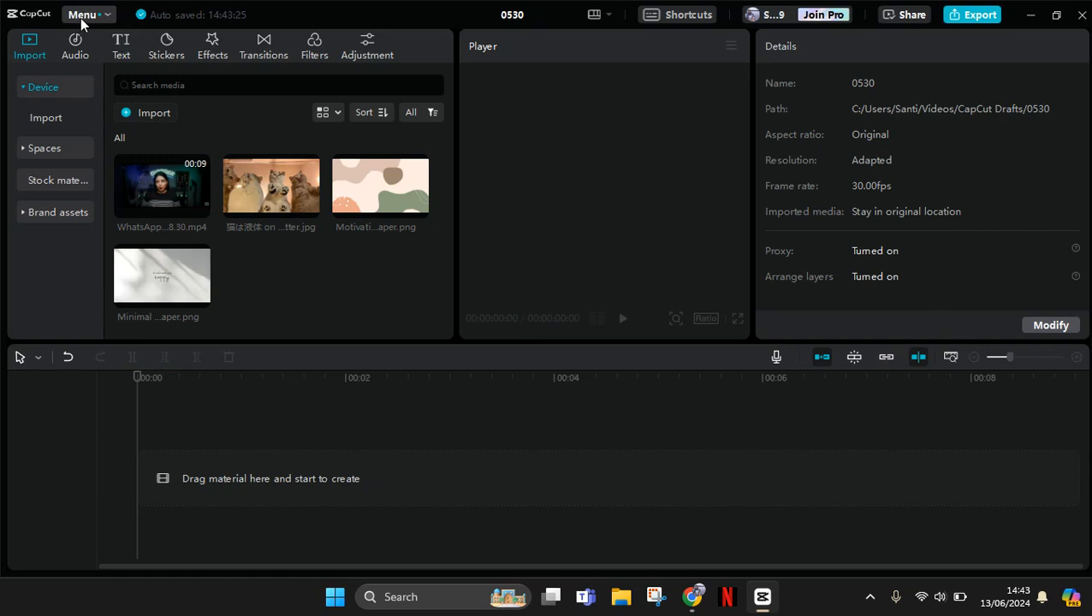
# Open CapCut's main Menu listing File, Edit, Layout and Settings
pyautogui.click(83, 15)
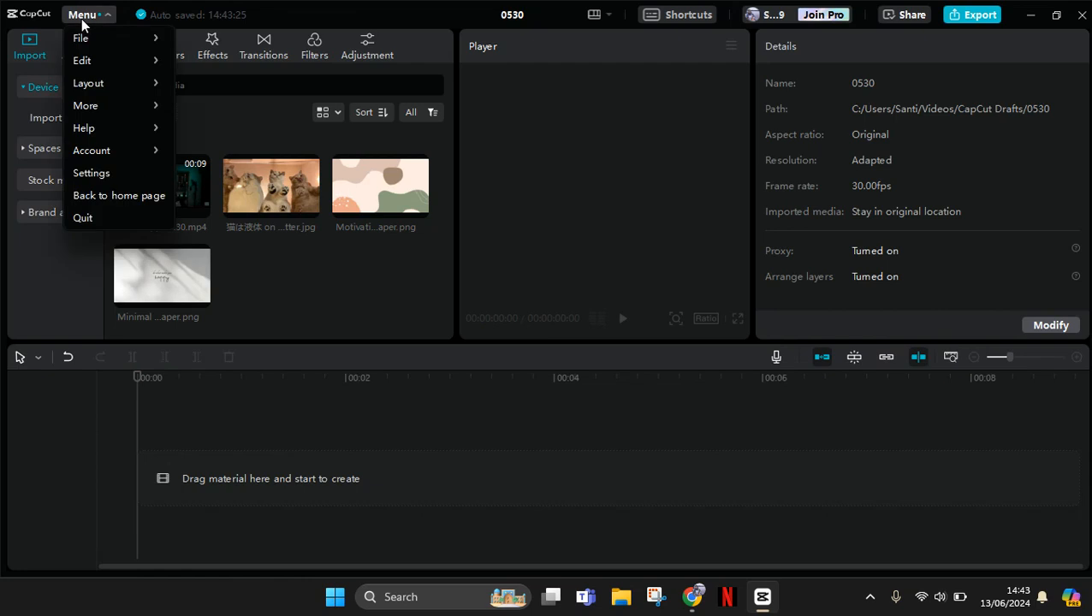
pyautogui.moveTo(96, 195)
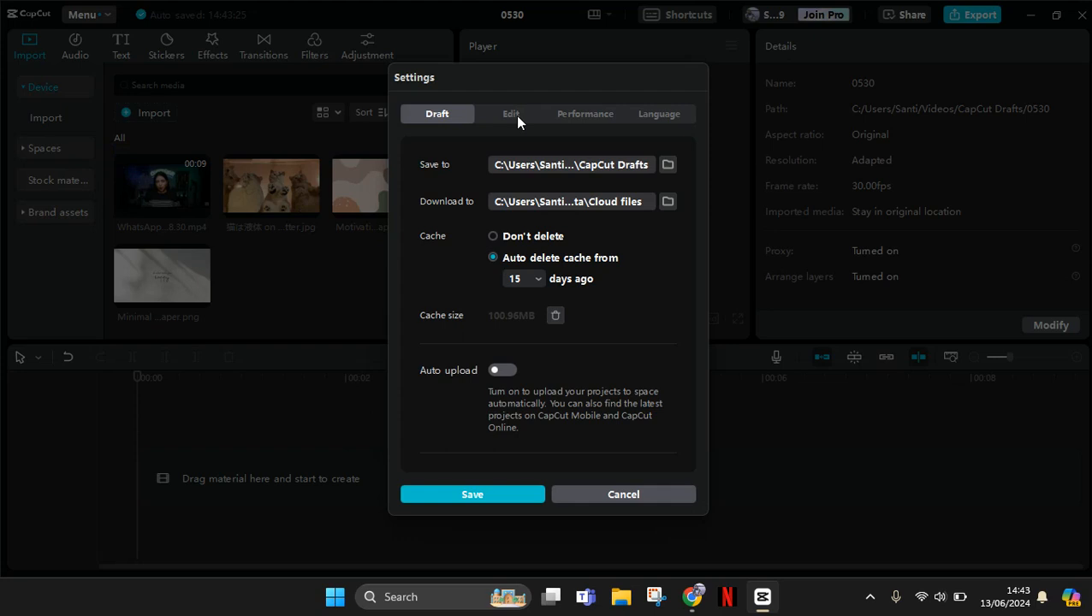
# In Settings' Edit tab, change Image duration from 3.0 to 1 second and save
pyautogui.click(511, 113)
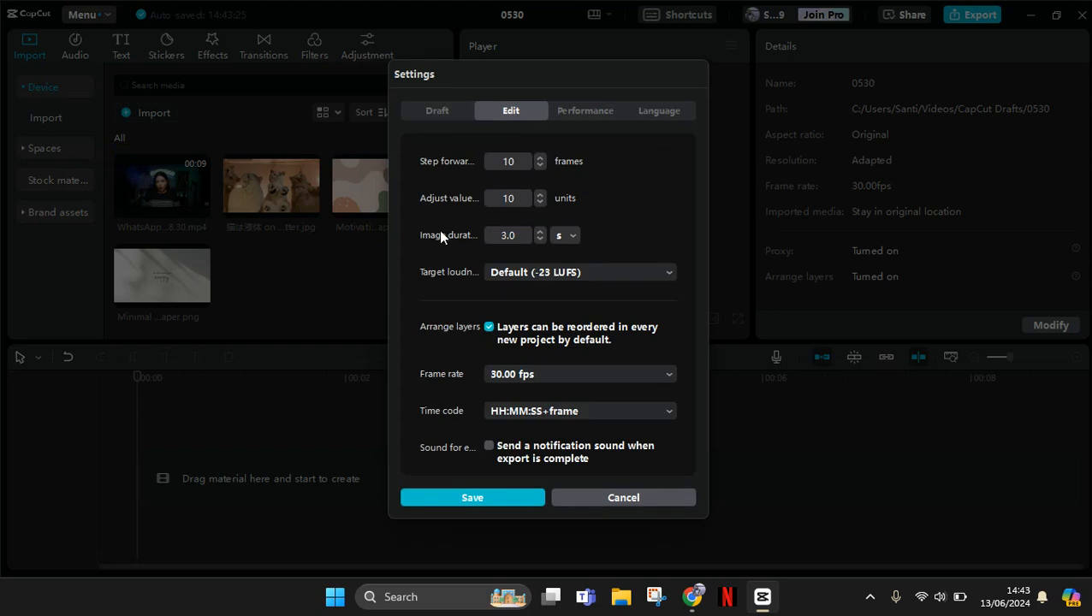
pyautogui.moveTo(442, 240)
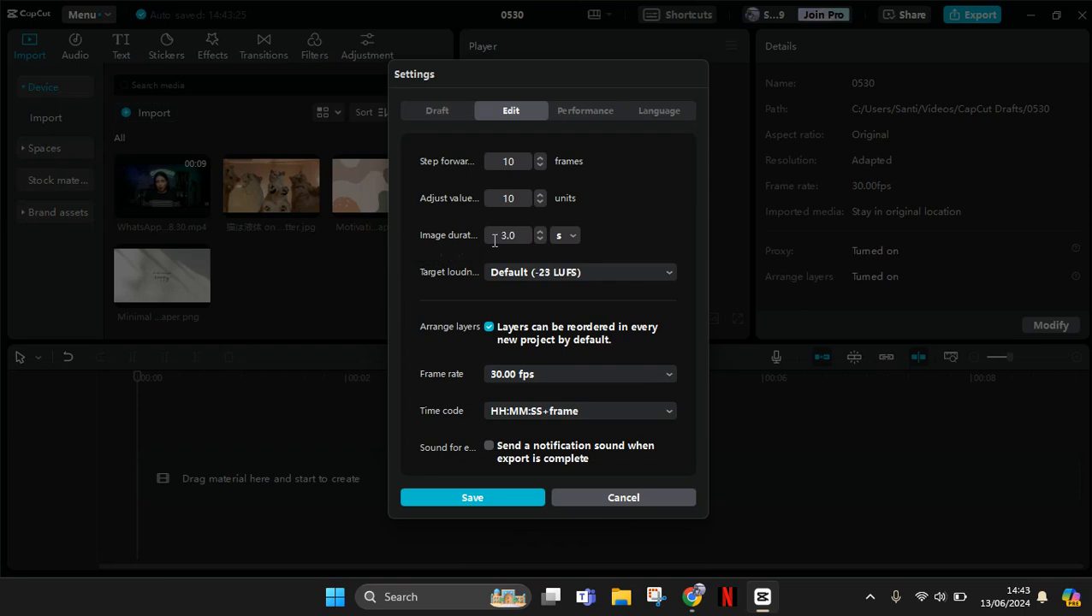
pyautogui.click(509, 236)
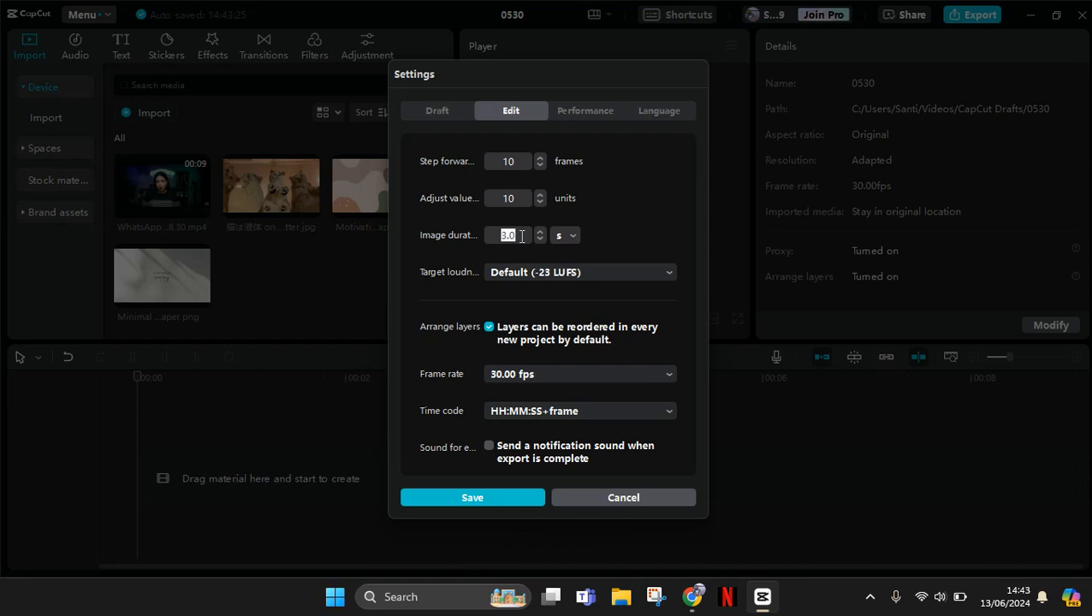
pyautogui.write('1')
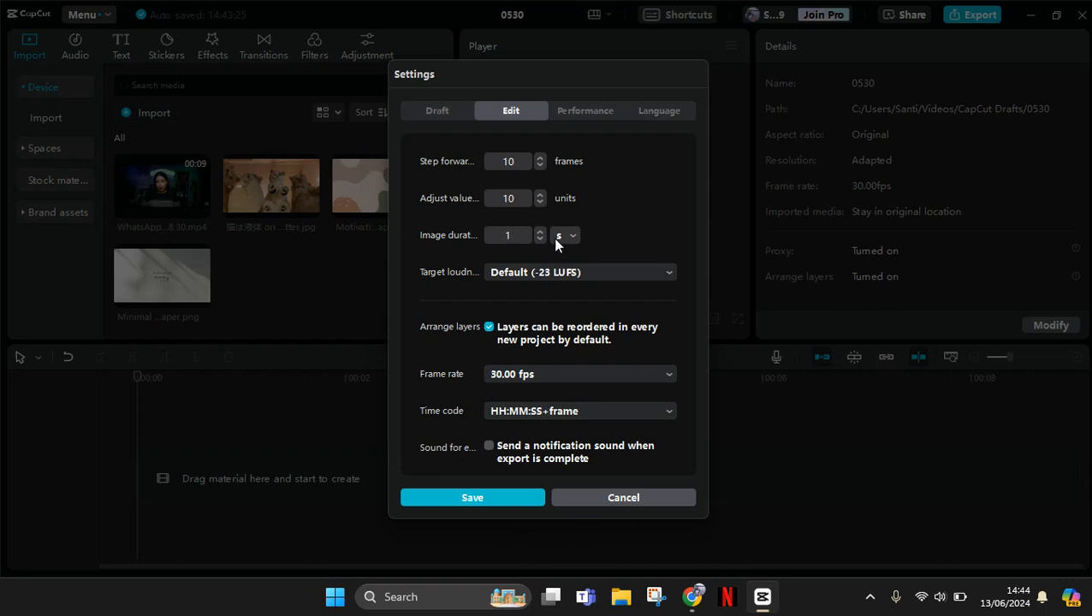
pyautogui.click(471, 497)
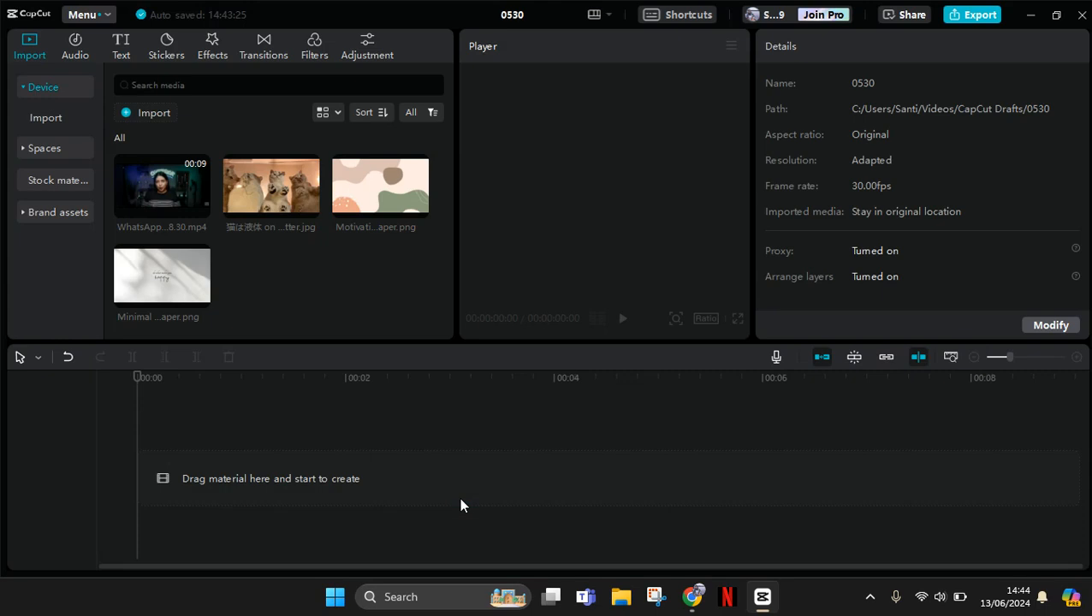
# Add the wallpaper photos to the track and preview the first 1-second clip
pyautogui.click(161, 275)
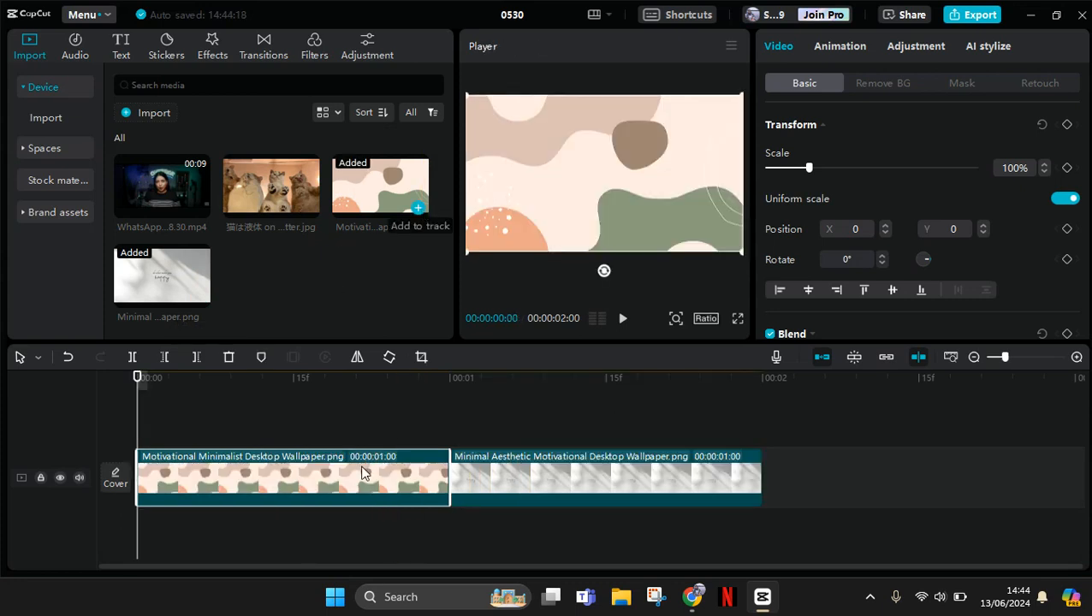
pyautogui.click(408, 492)
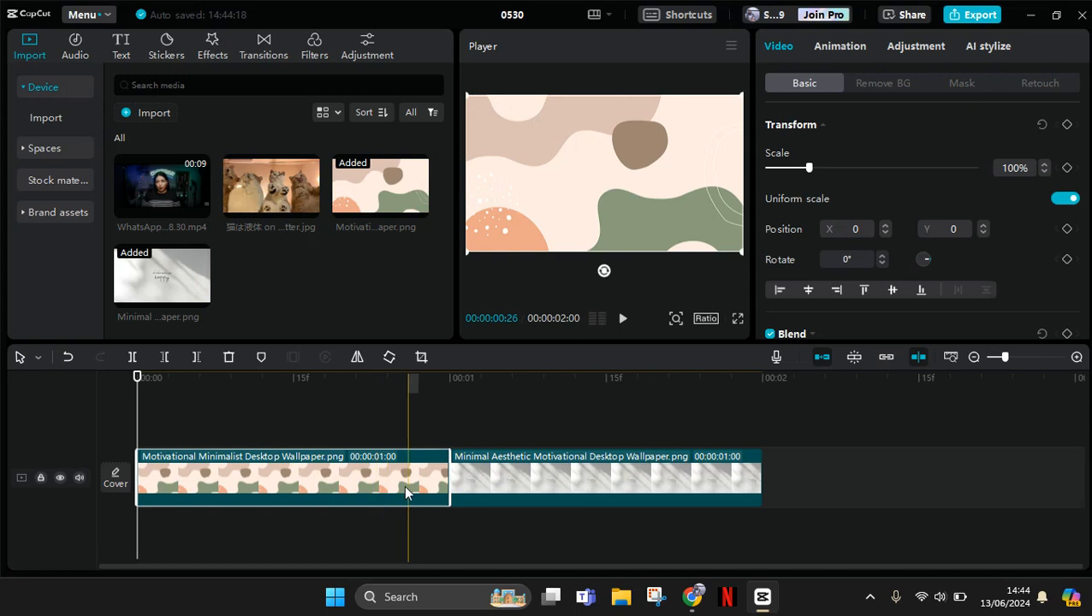